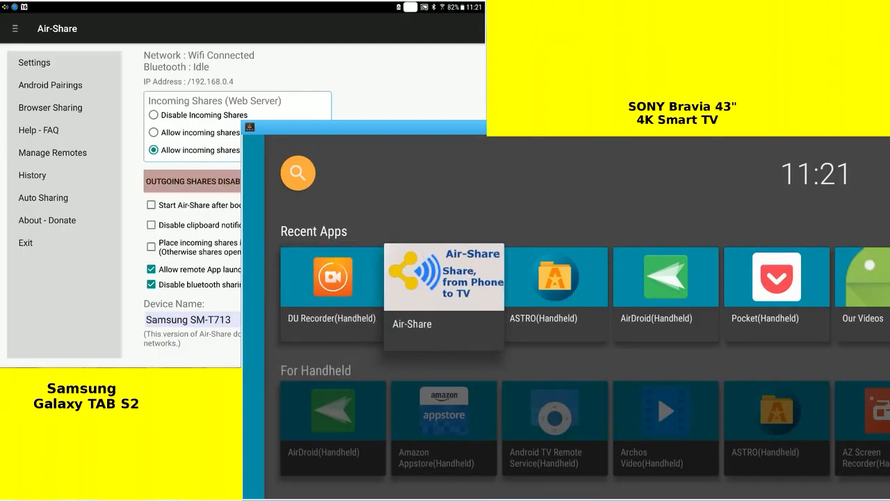
Launch Air-Share on the TV and reach the Android Pairings screen on both TV and tablet.
left_click(444, 275)
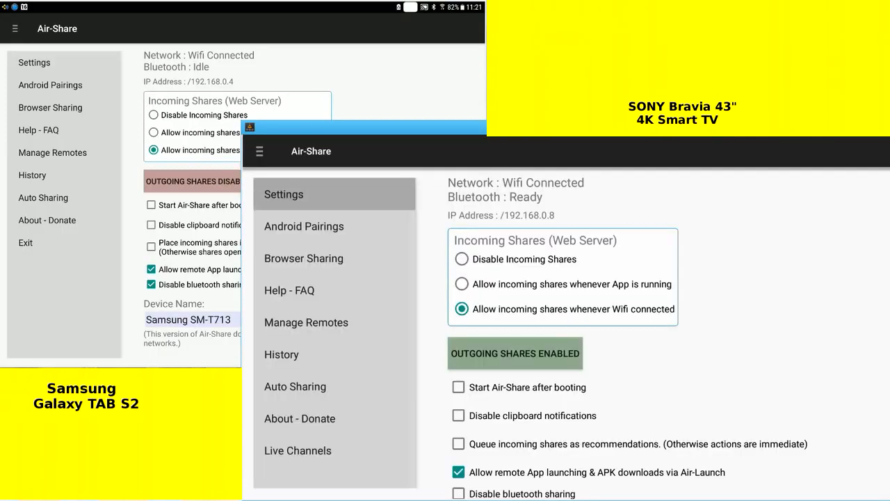
left_click(459, 387)
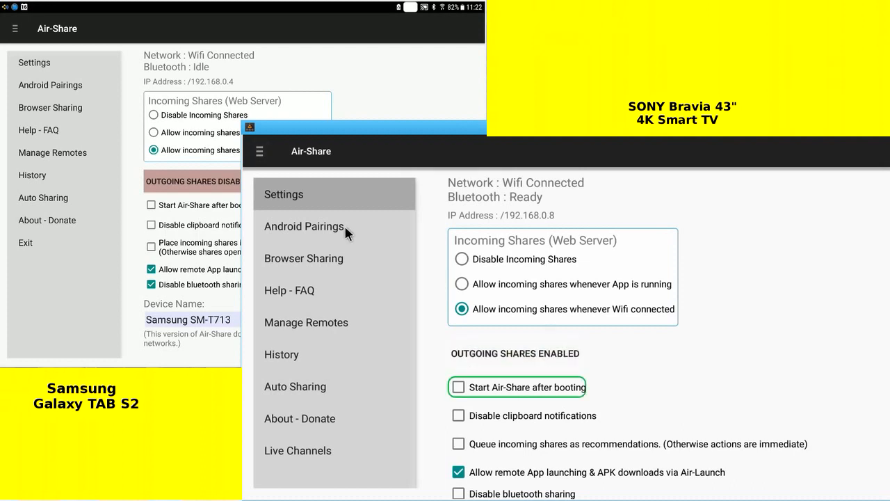
left_click(303, 225)
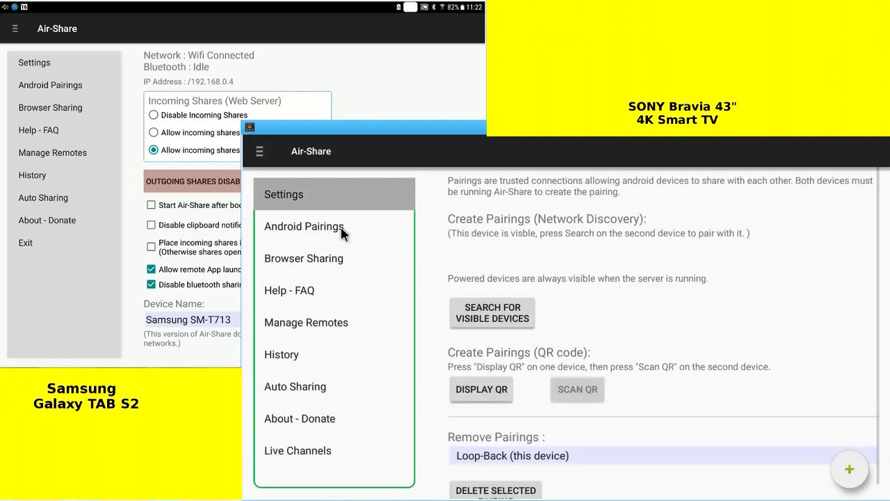
left_click(50, 85)
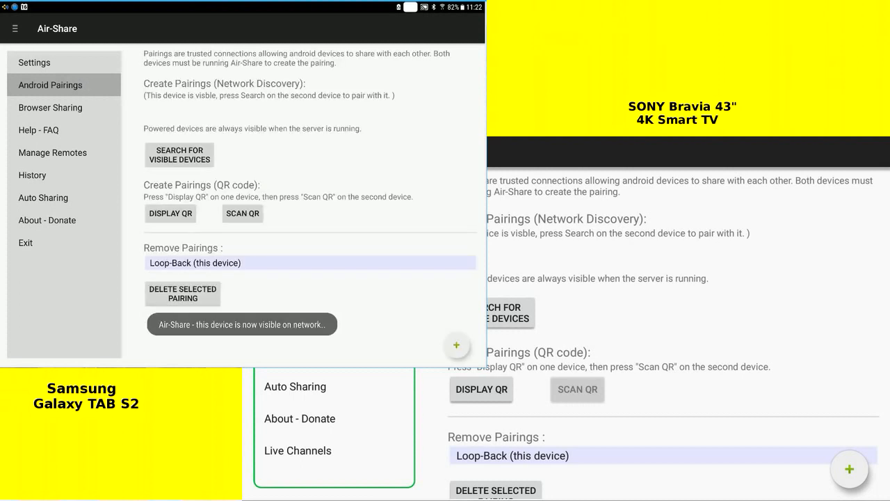
Search for visible devices from the tablet and pair with the TV via its displayed QR code.
left_click(179, 154)
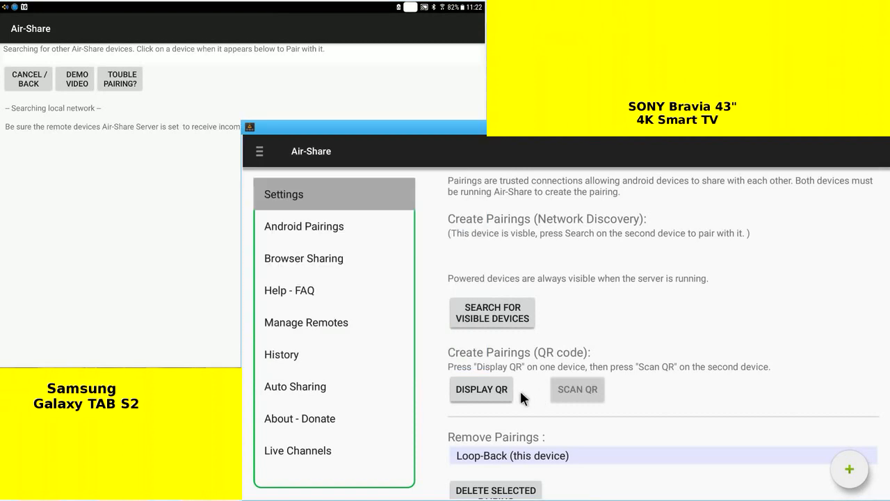
left_click(481, 389)
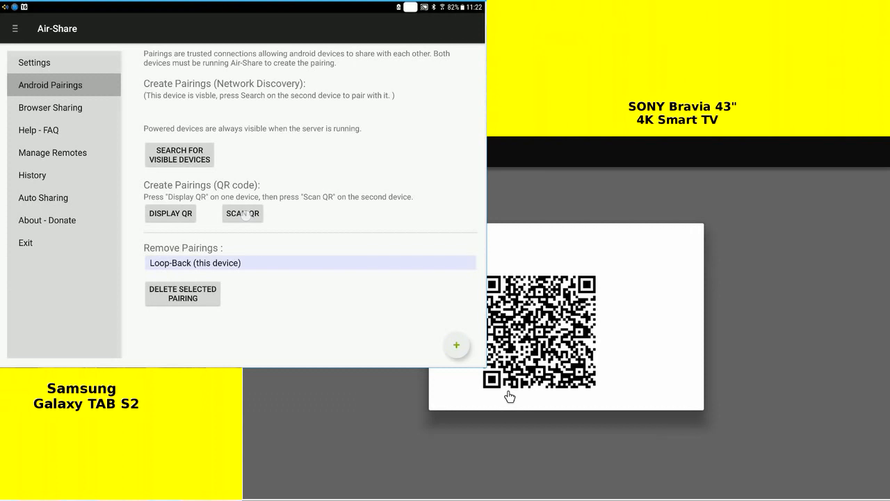
left_click(242, 213)
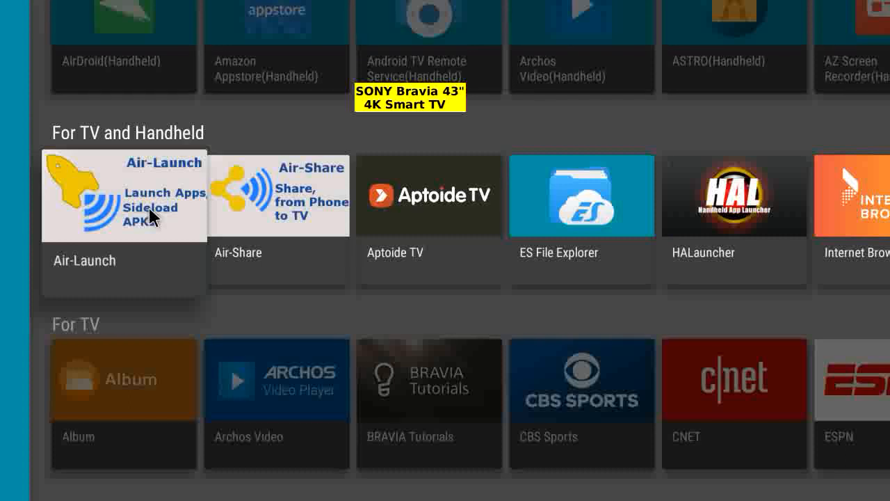
Start Air-Launch from the For TV and Handheld row and dismiss its how-to-use tips.
left_click(124, 195)
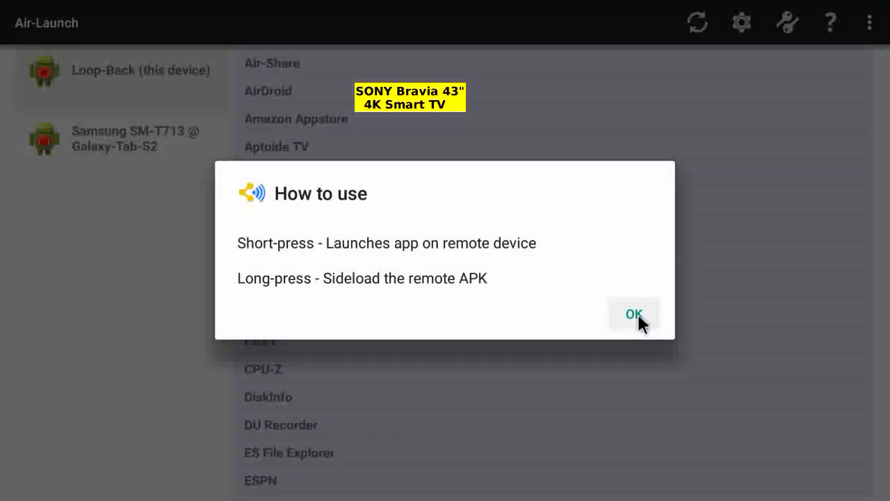
left_click(634, 313)
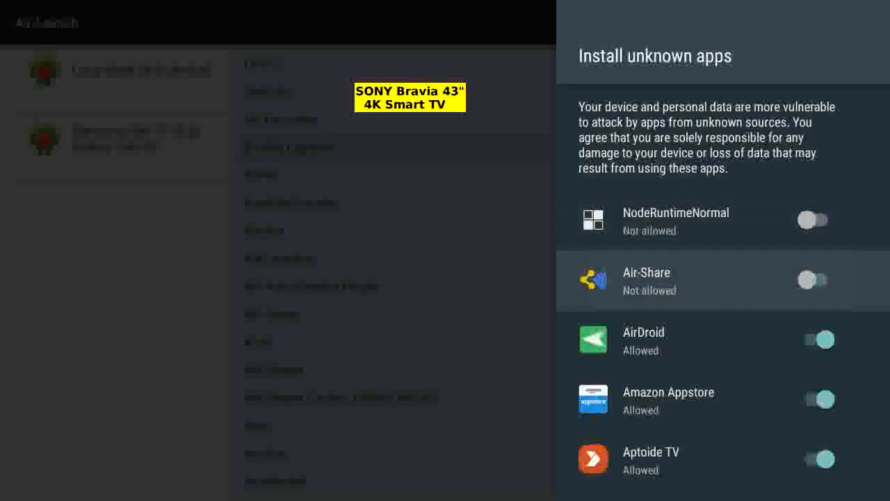
Allow Air-Share to install unknown apps, install CPU-Z, then view its Device tab on the TV.
left_click(818, 278)
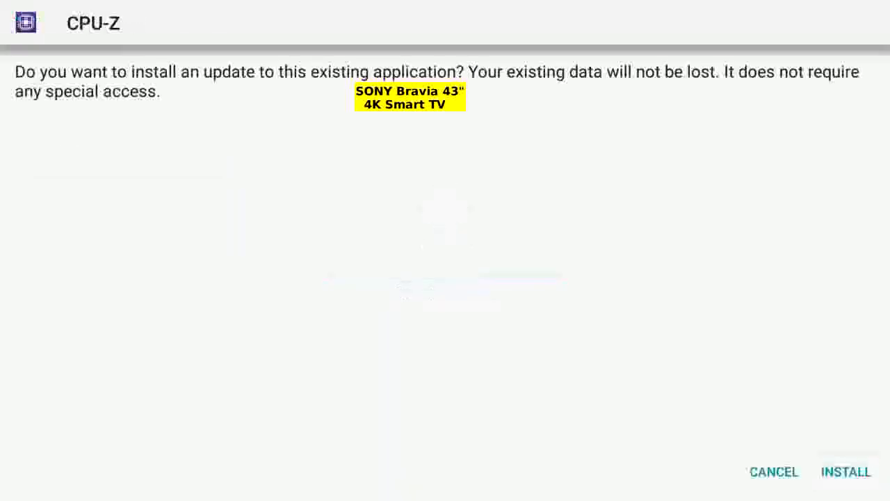
left_click(845, 471)
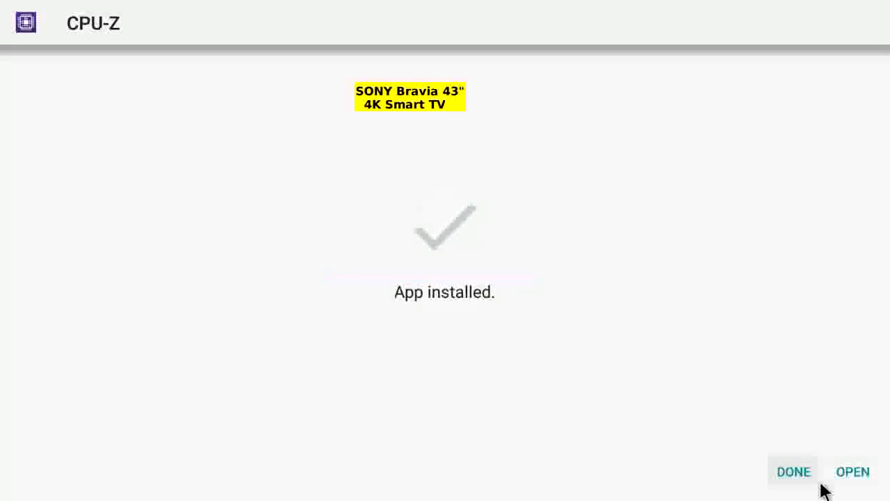
mouse_move(852, 471)
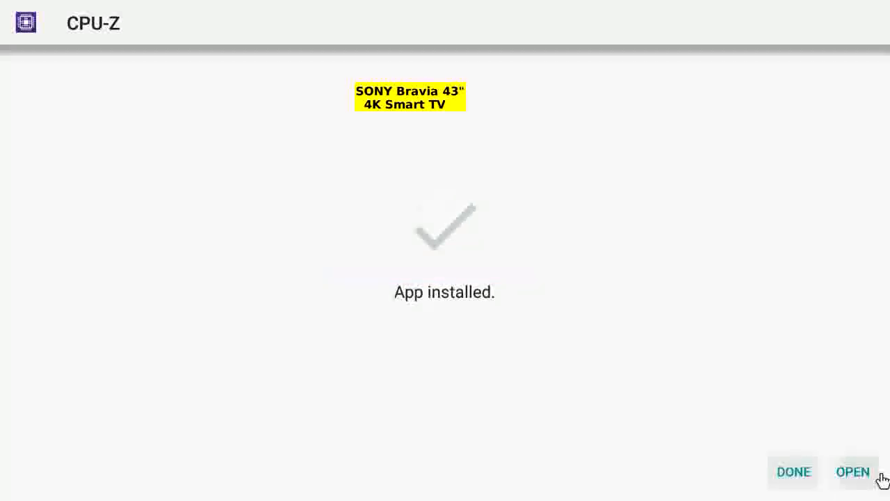
left_click(852, 471)
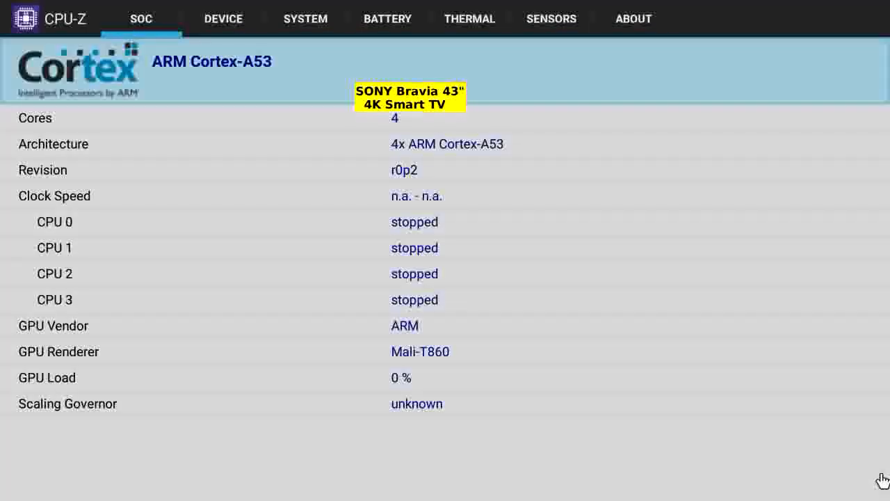
left_click(222, 20)
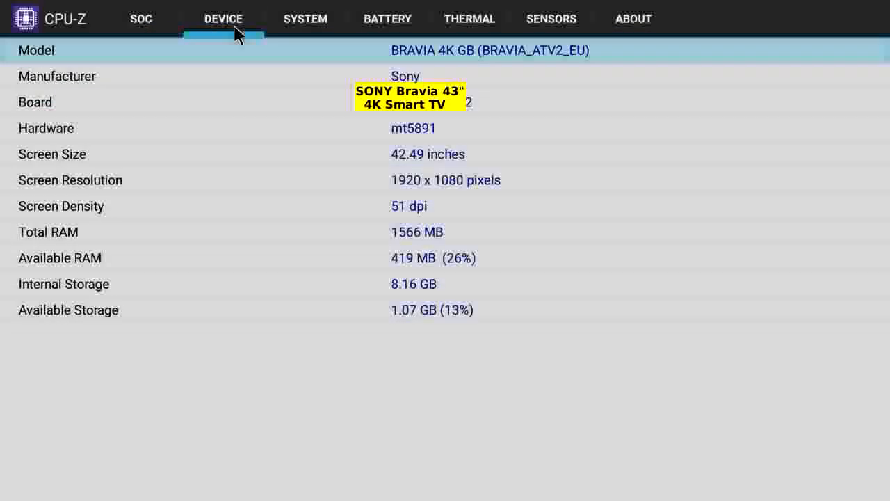